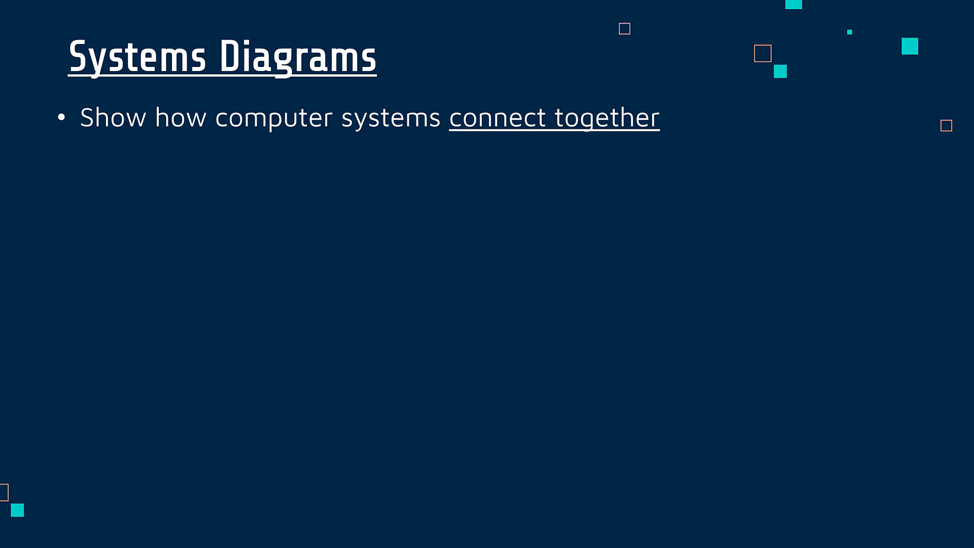
Advance past the input, process, output and storage diagram to the Example System Diagram slide
{"action": "key", "text": "Right"}
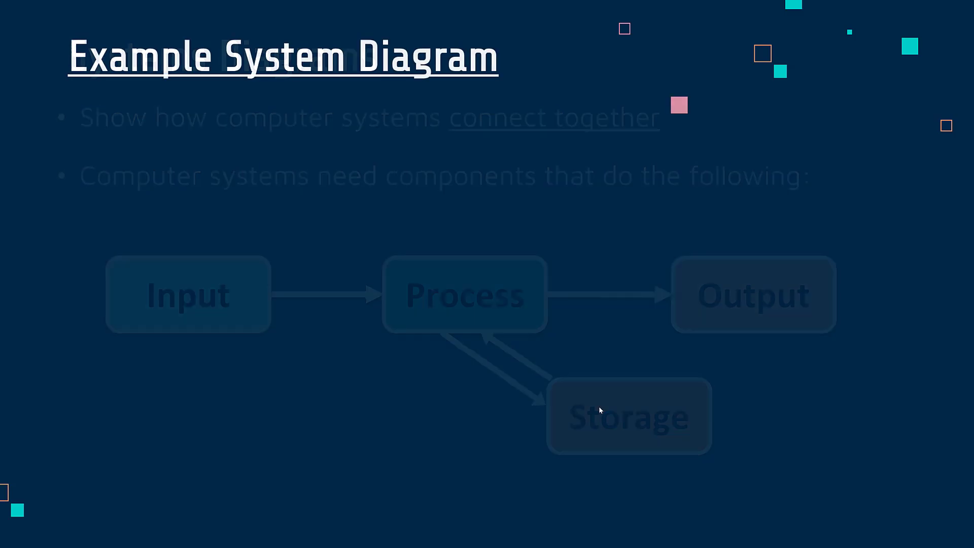